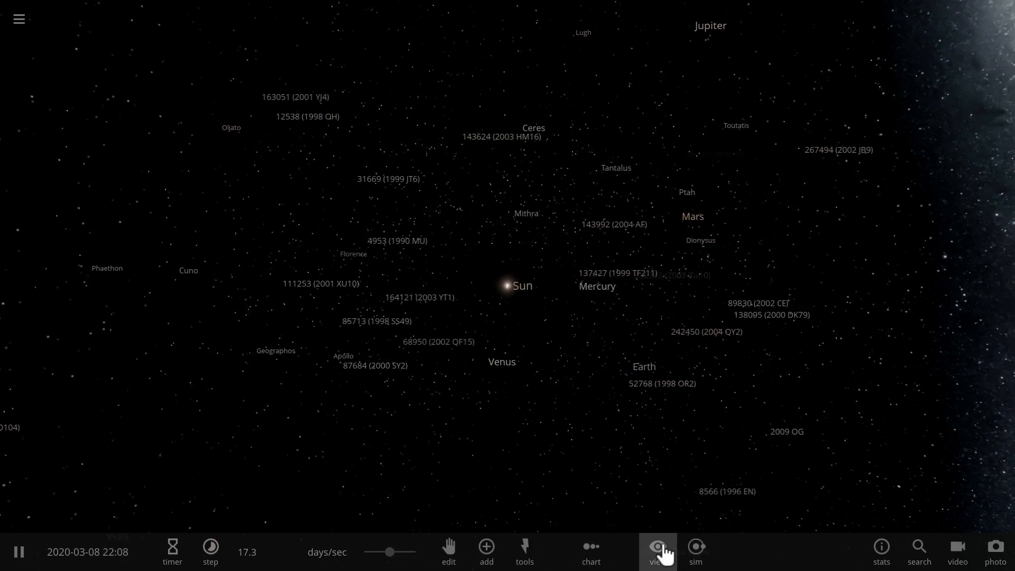
# - Hide the orbit lines from the View panel
pyautogui.click(657, 552)
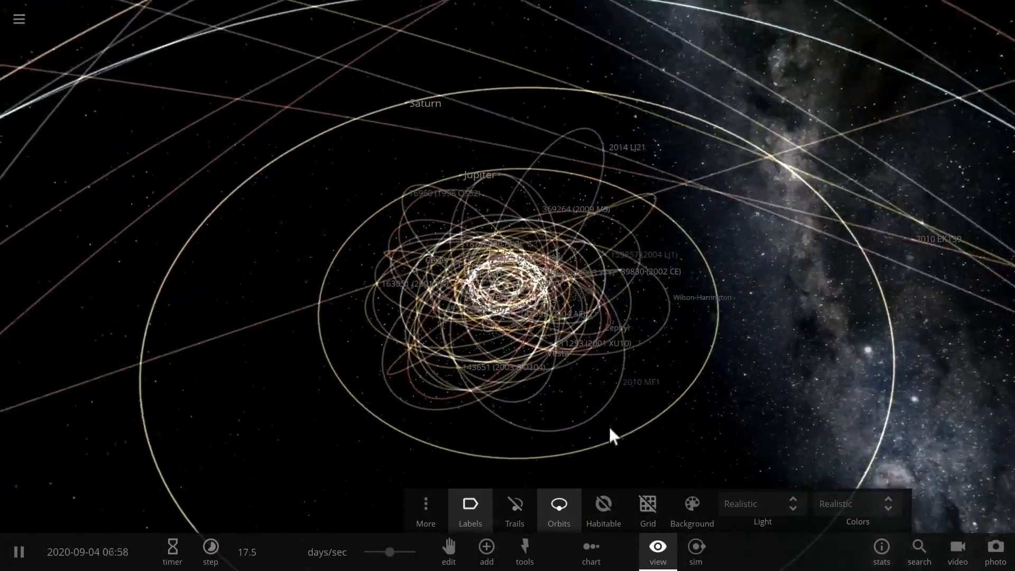
pyautogui.click(558, 504)
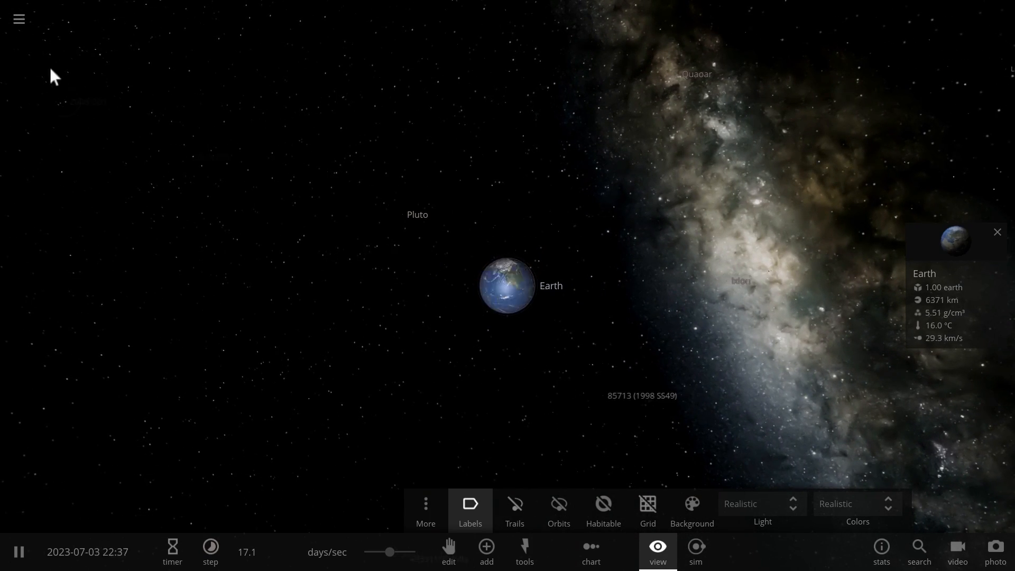
# - Close the View panel to leave Earth and the Moon's orbit in view
pyautogui.click(18, 19)
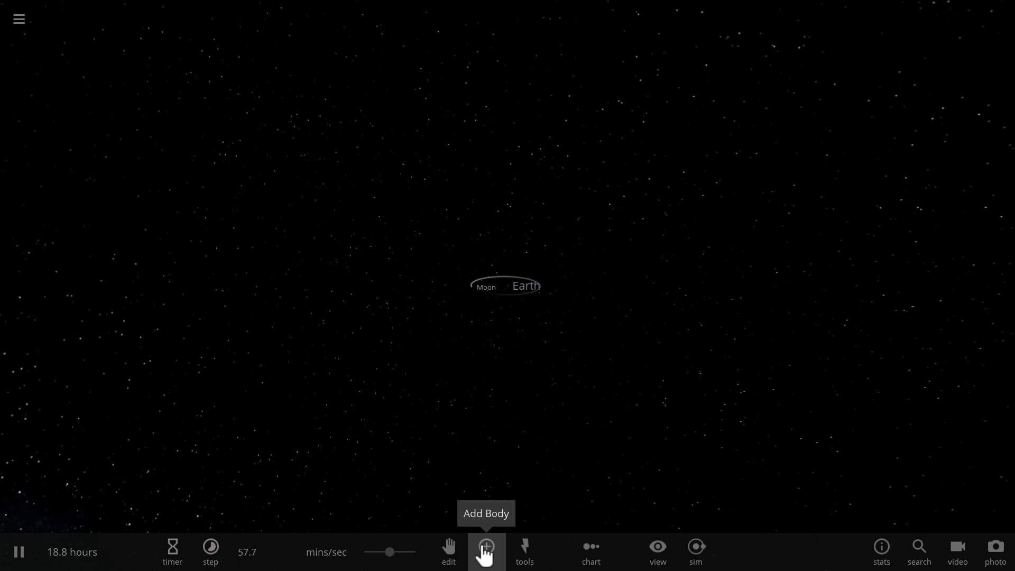
# - Bring up the add-body catalogue to place Florence near Earth
pyautogui.click(486, 547)
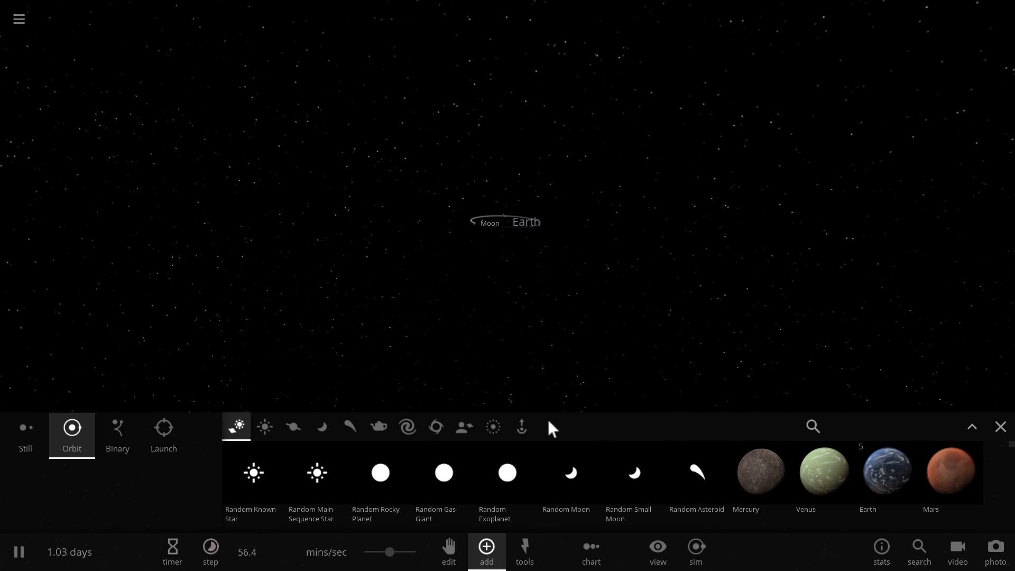
pyautogui.moveTo(350, 426)
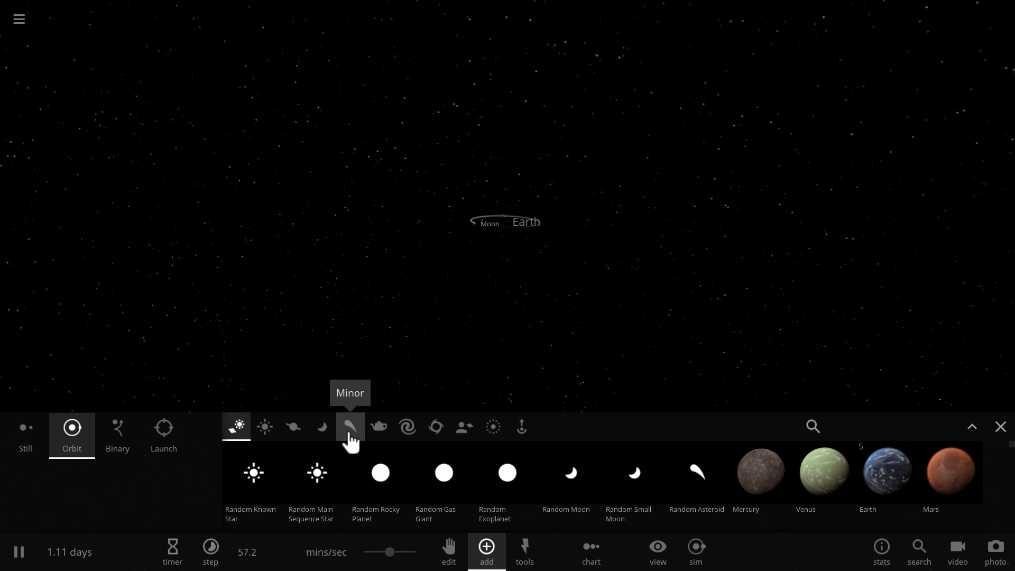
pyautogui.moveTo(321, 426)
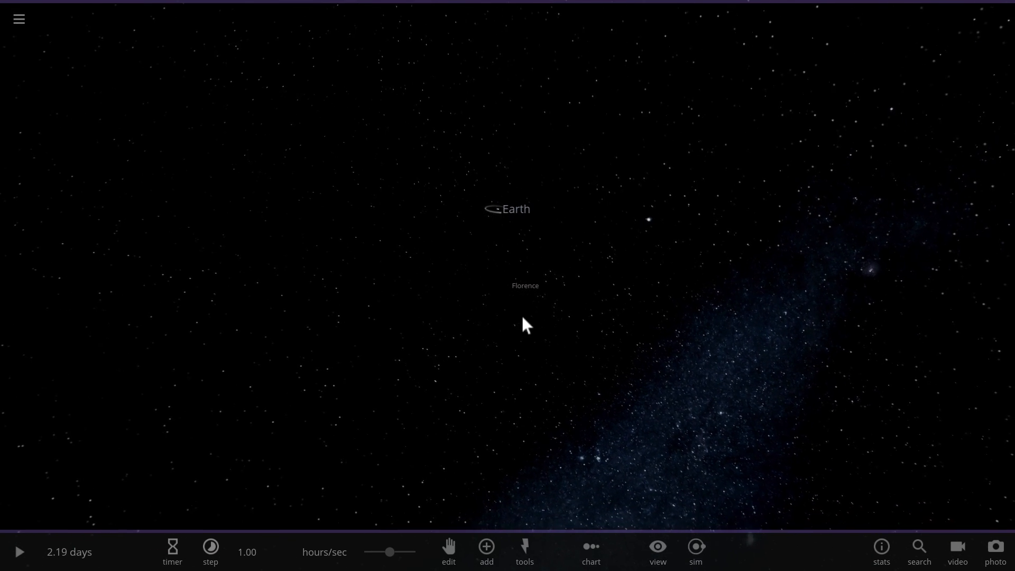
# - Resume time, select Florence up close and reopen the add-body catalogue
pyautogui.click(18, 552)
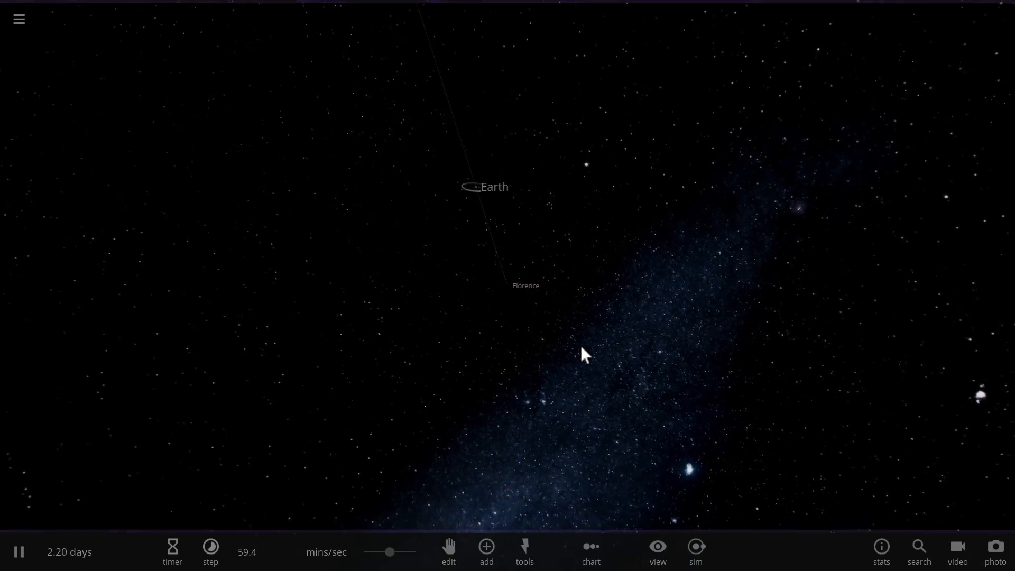
pyautogui.moveTo(583, 356); pyautogui.dragTo(570, 350)
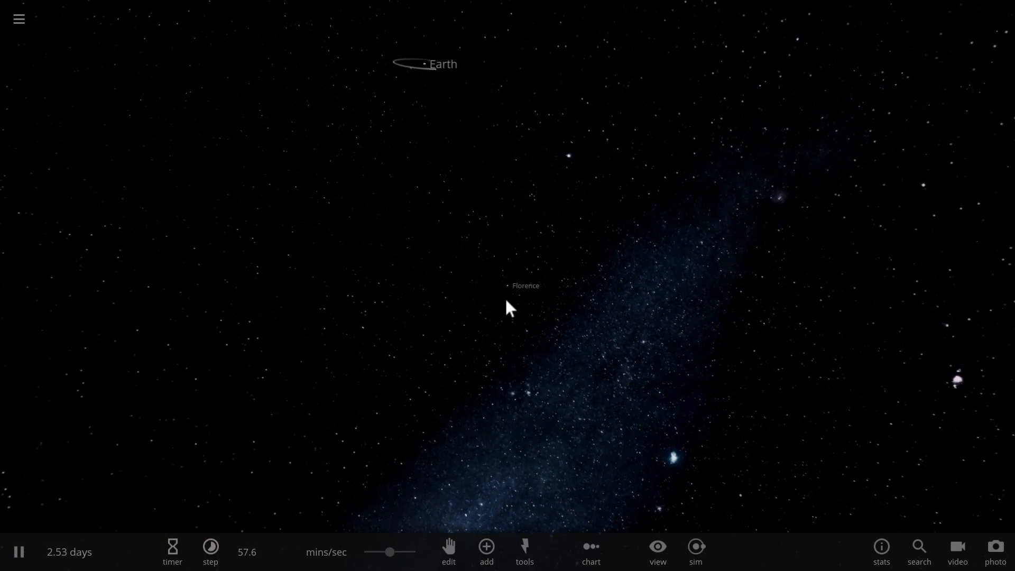
pyautogui.click(507, 285)
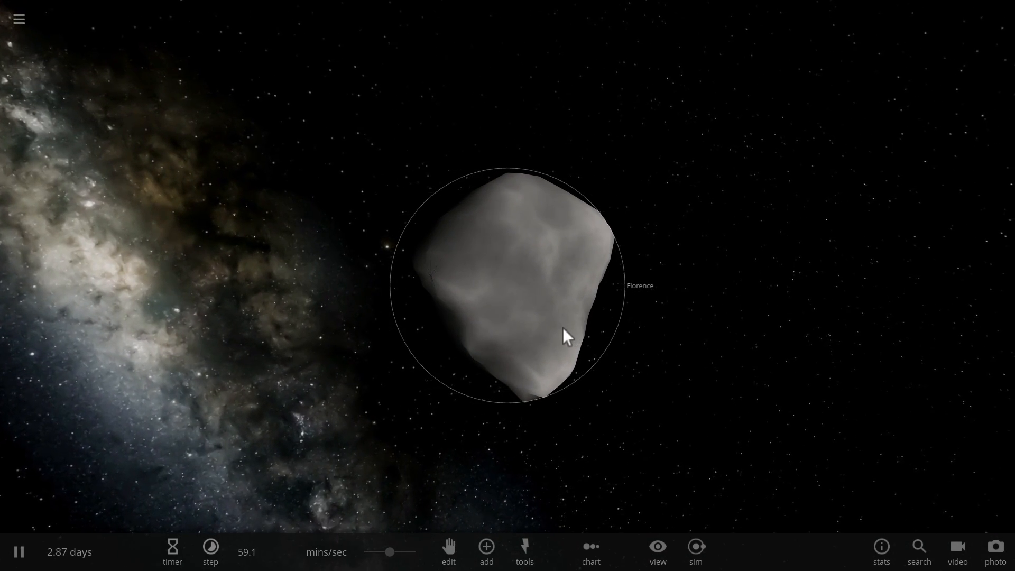
pyautogui.click(485, 552)
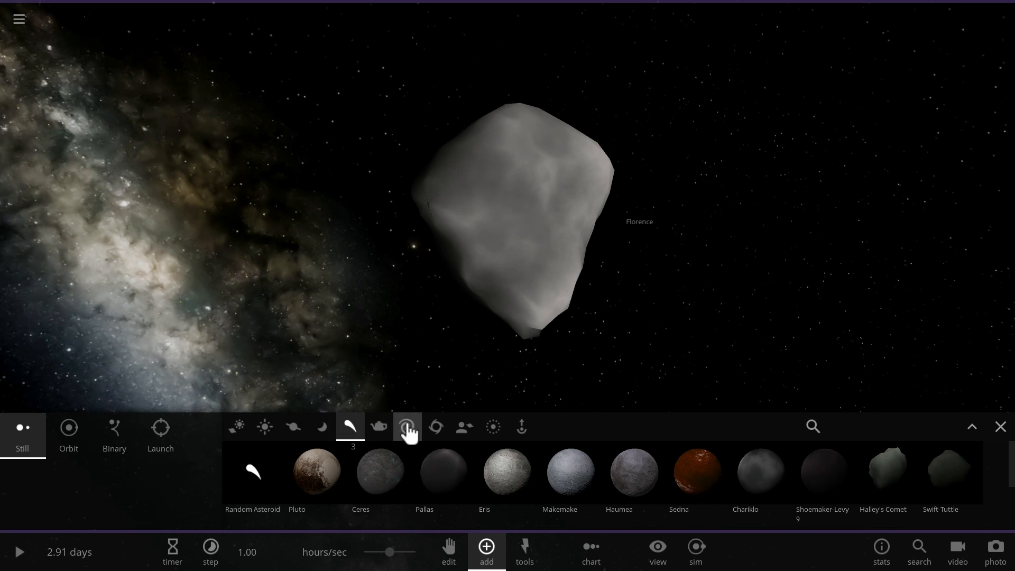
# - Place a Saturn V third stage and the Juno spacecraft beside the Great Pyramid on Florence
pyautogui.click(378, 426)
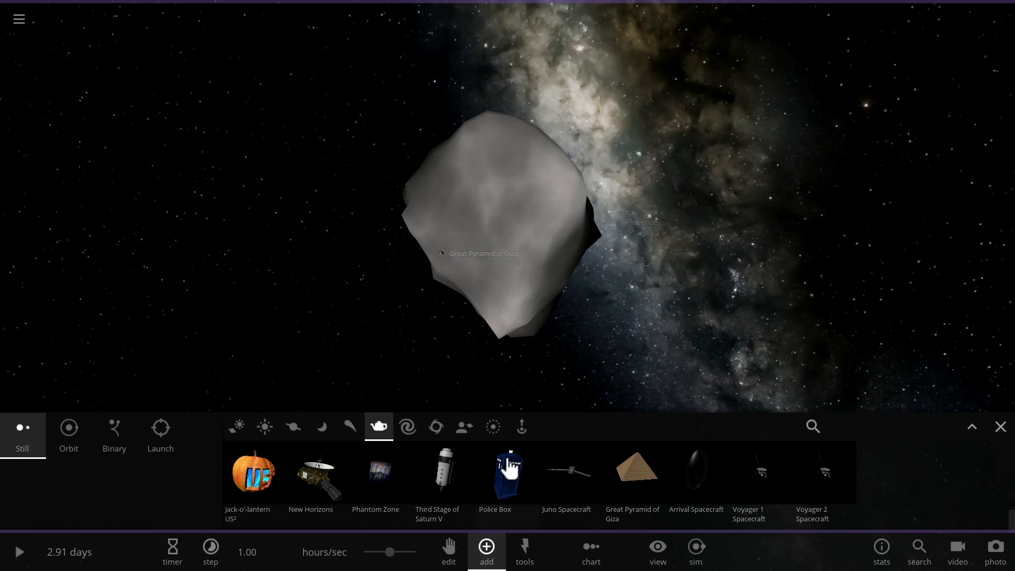
pyautogui.click(443, 471)
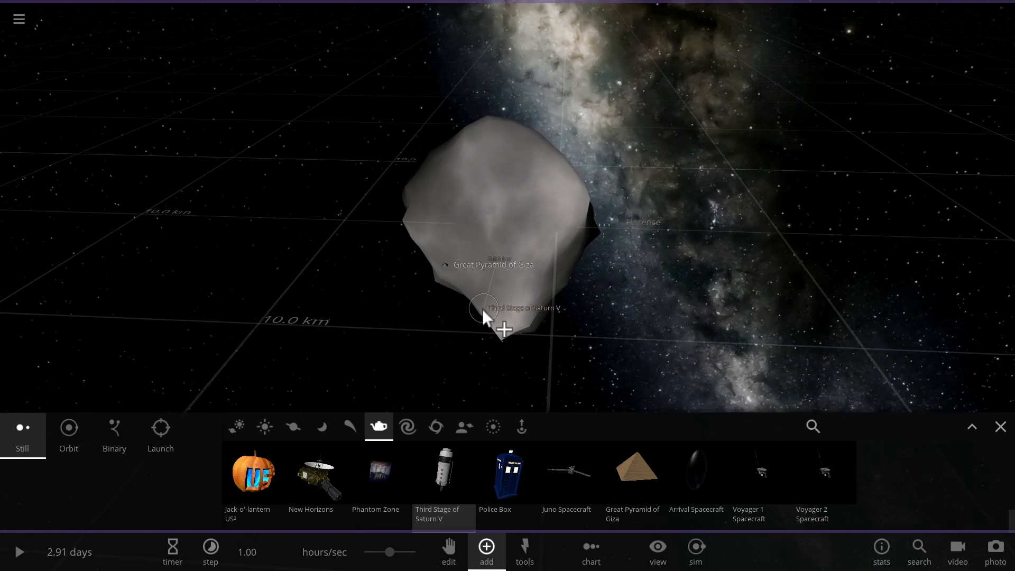
pyautogui.moveTo(501, 327); pyautogui.dragTo(492, 304)
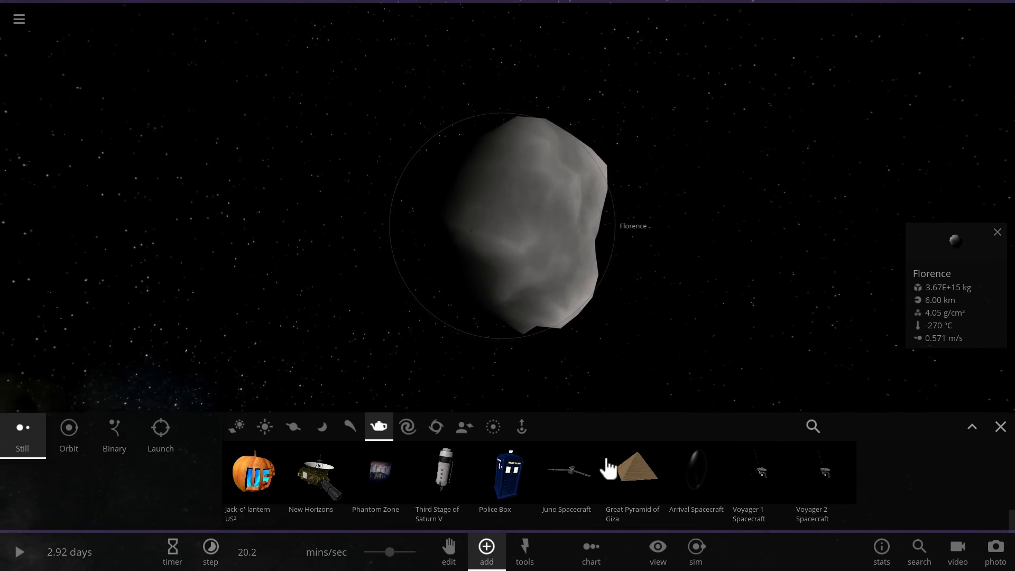
pyautogui.click(631, 468)
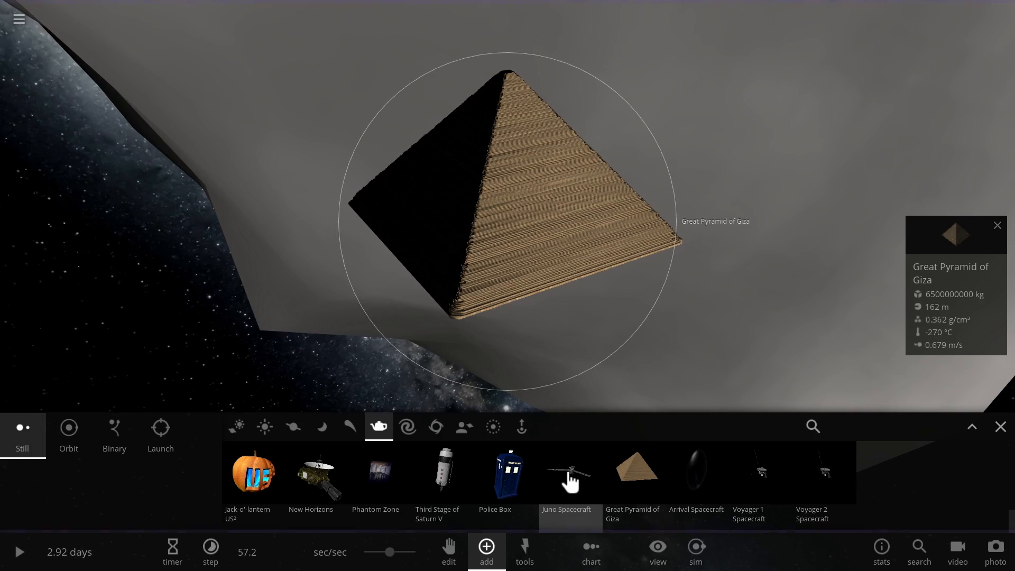
pyautogui.click(569, 473)
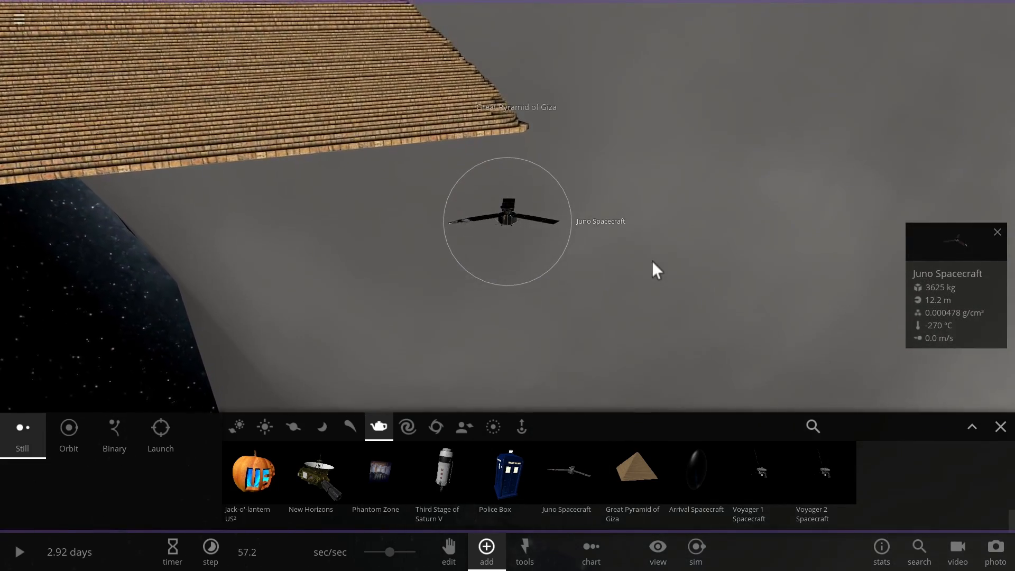
# - Resume the simulation and pull the view back out to Florence
pyautogui.click(20, 552)
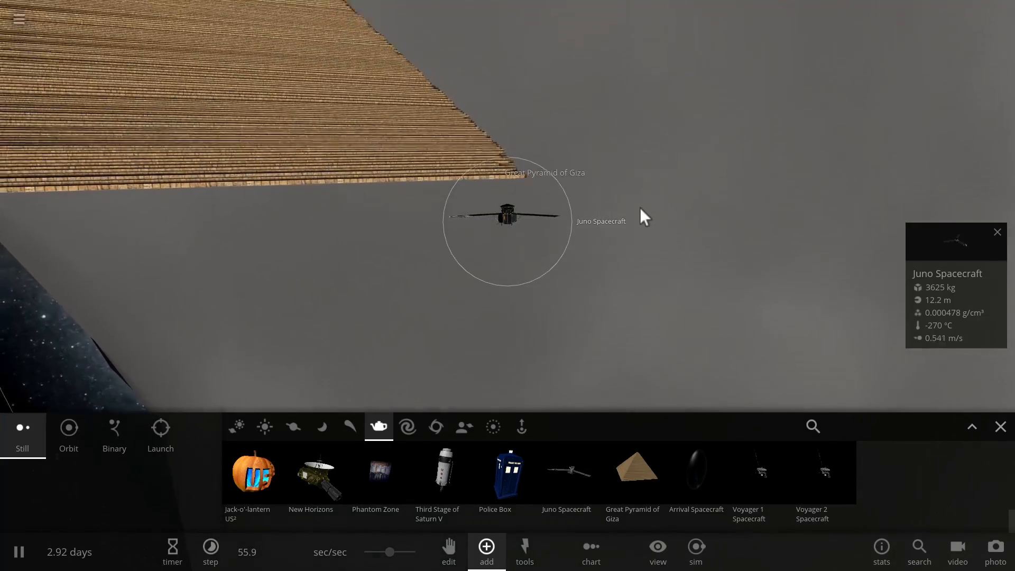
pyautogui.moveTo(644, 216); pyautogui.dragTo(629, 159)
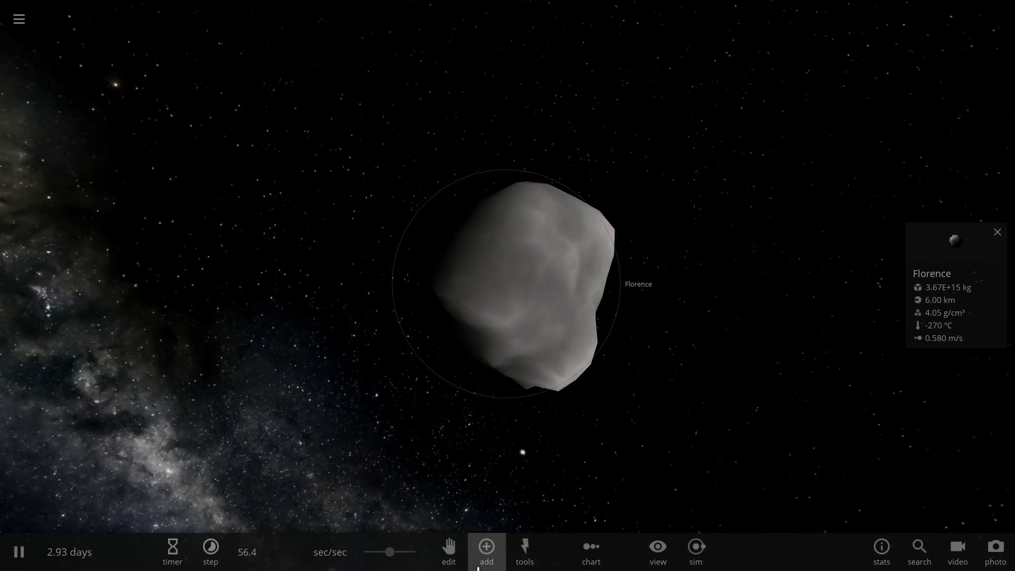
# - Spawn Florence 1 and Florence 2 beside Florence and swing the view around to watch them
pyautogui.click(486, 551)
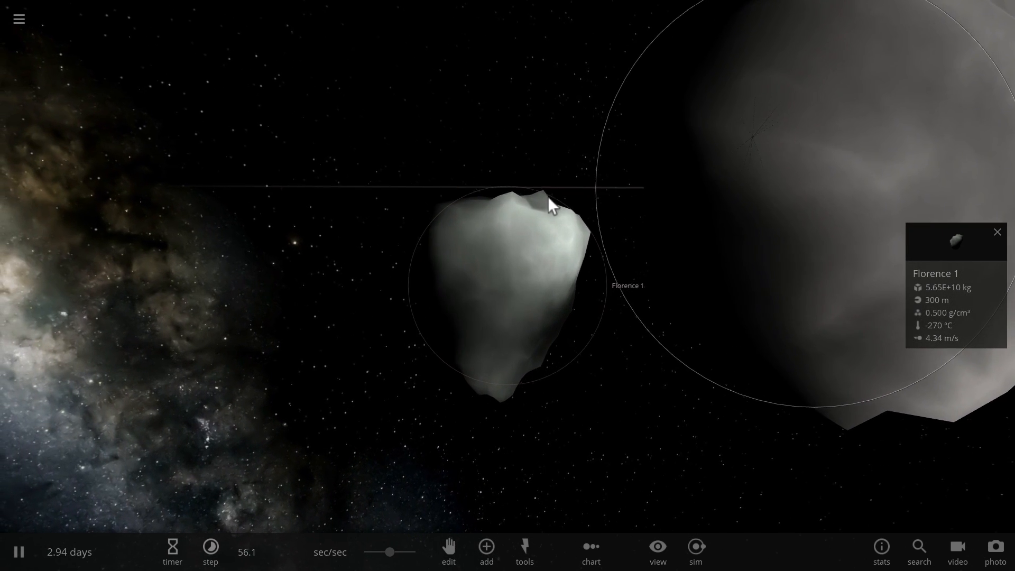
pyautogui.scroll(-3)
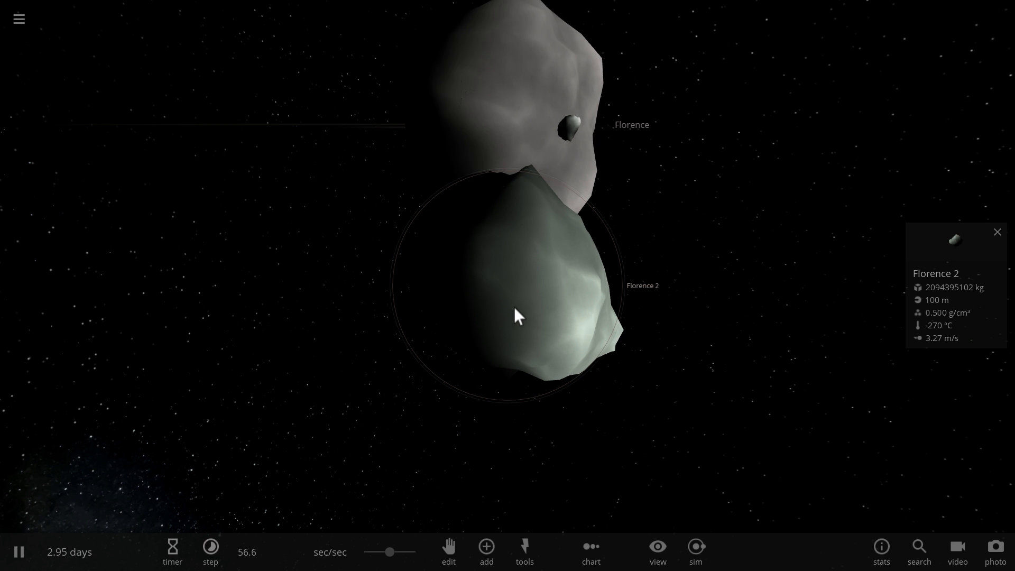
pyautogui.moveTo(518, 318); pyautogui.dragTo(466, 62)
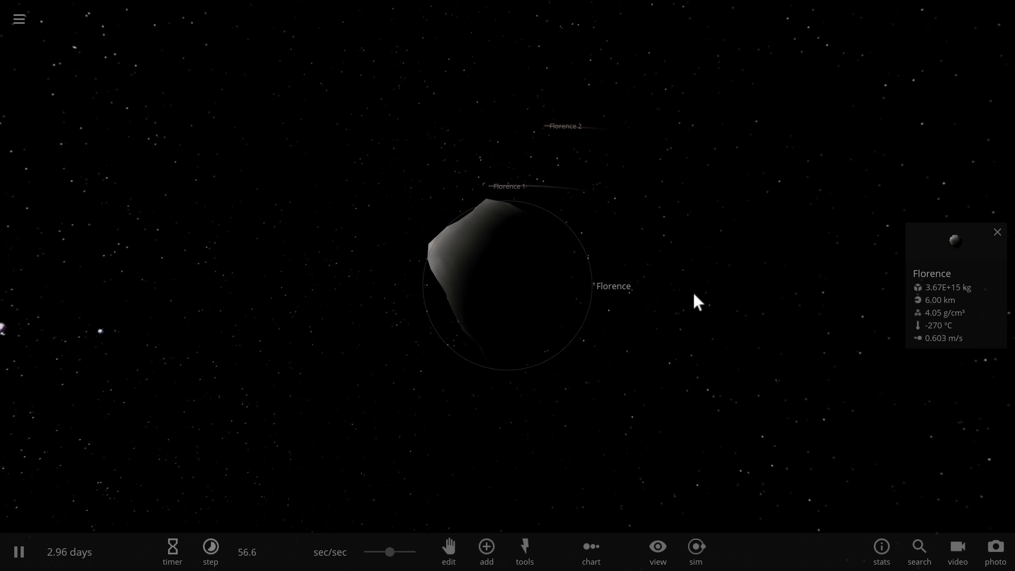
pyautogui.moveTo(670, 277)
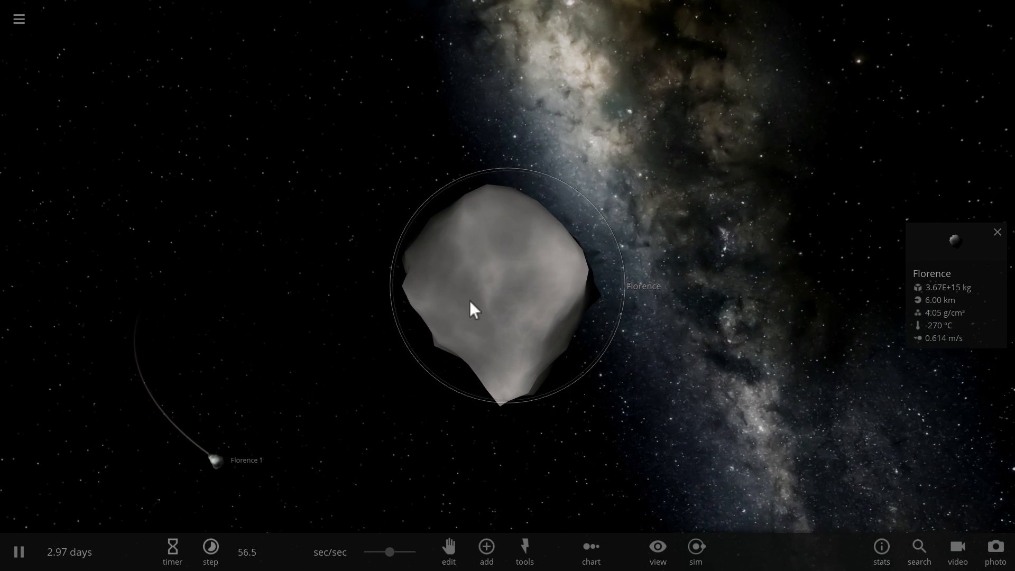
# - Switch the add tool to Launch mode, resume time and watch Florence 1 reach Florence
pyautogui.click(485, 552)
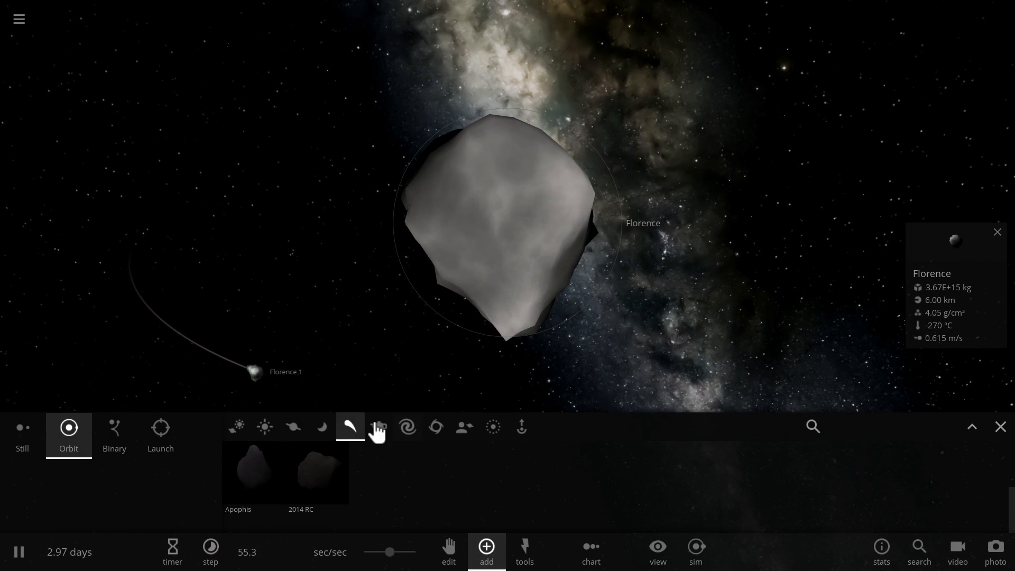
pyautogui.moveTo(322, 426)
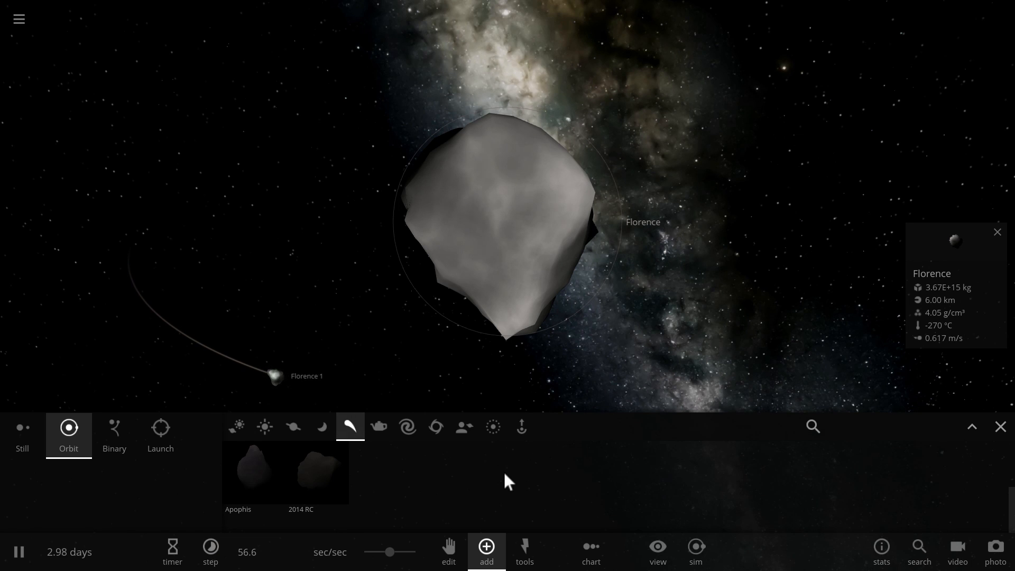
pyautogui.click(159, 435)
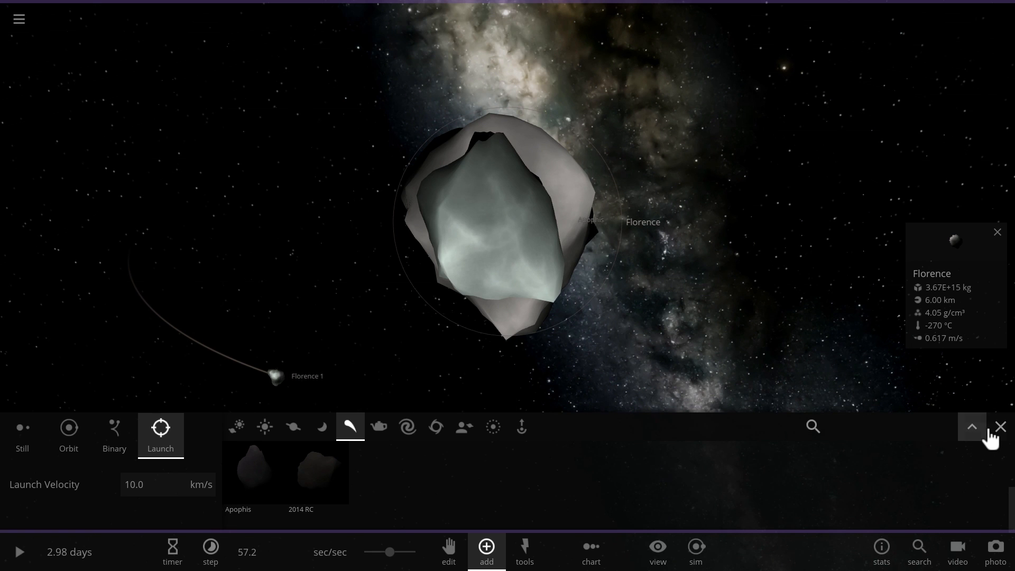
pyautogui.click(1000, 426)
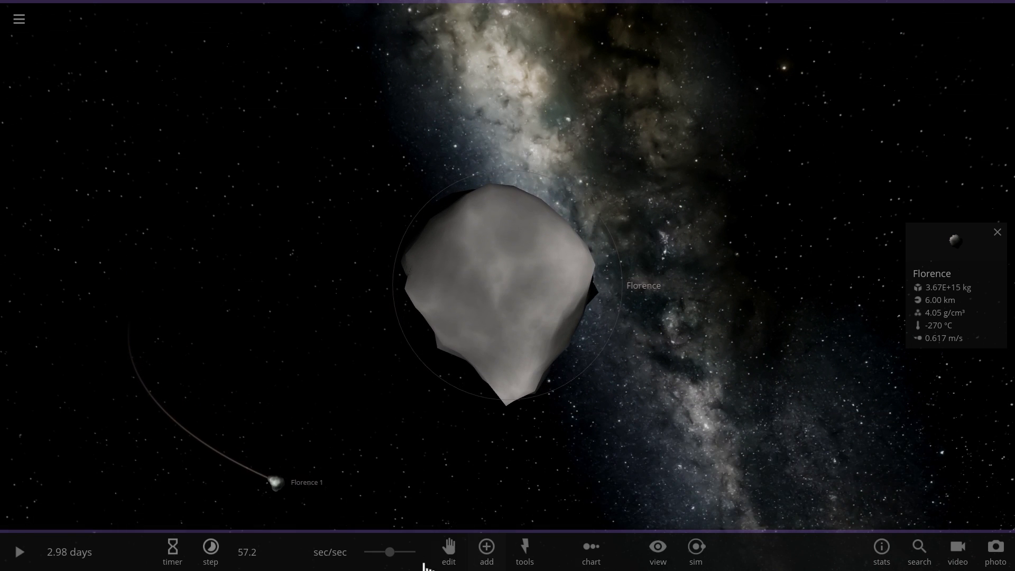
pyautogui.click(210, 550)
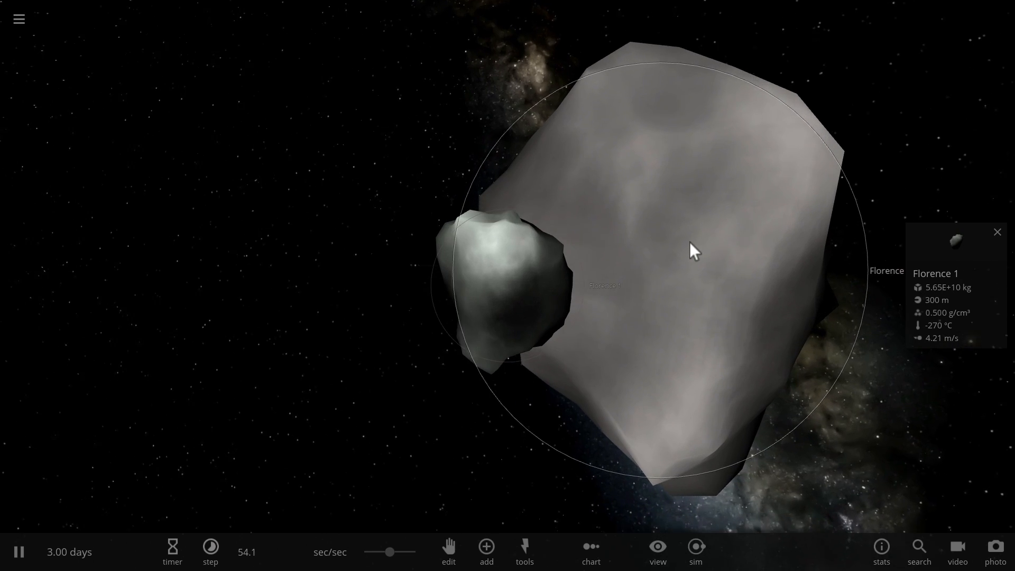
pyautogui.moveTo(692, 250); pyautogui.dragTo(699, 284)
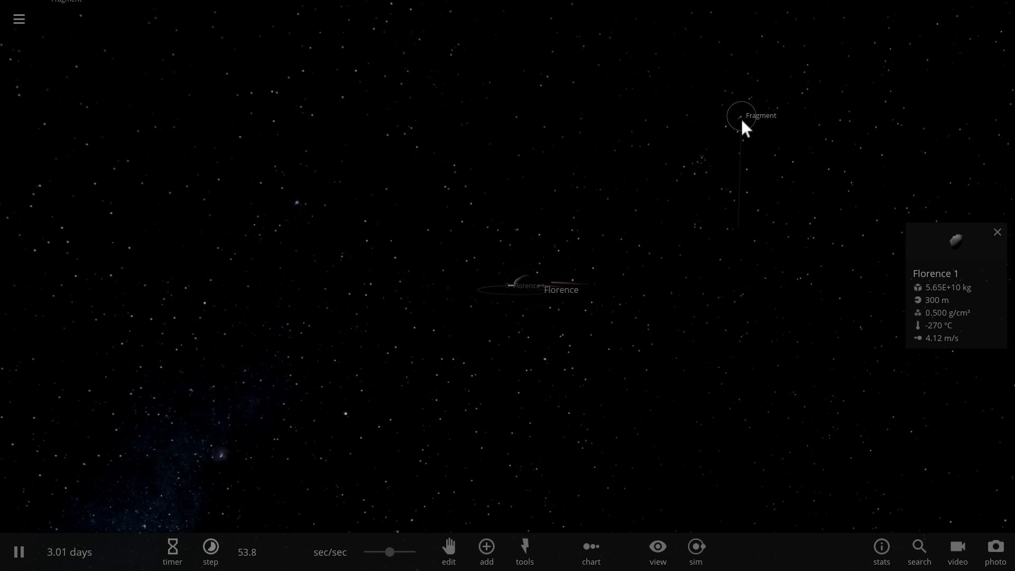
# - Select among the fragments as time runs on toward 65 days
pyautogui.click(997, 231)
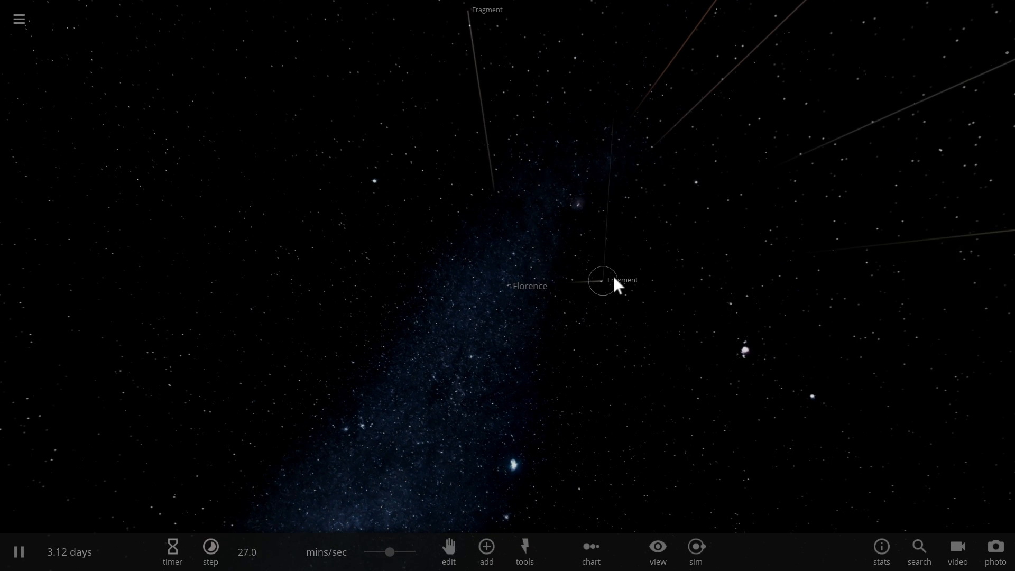
pyautogui.click(529, 286)
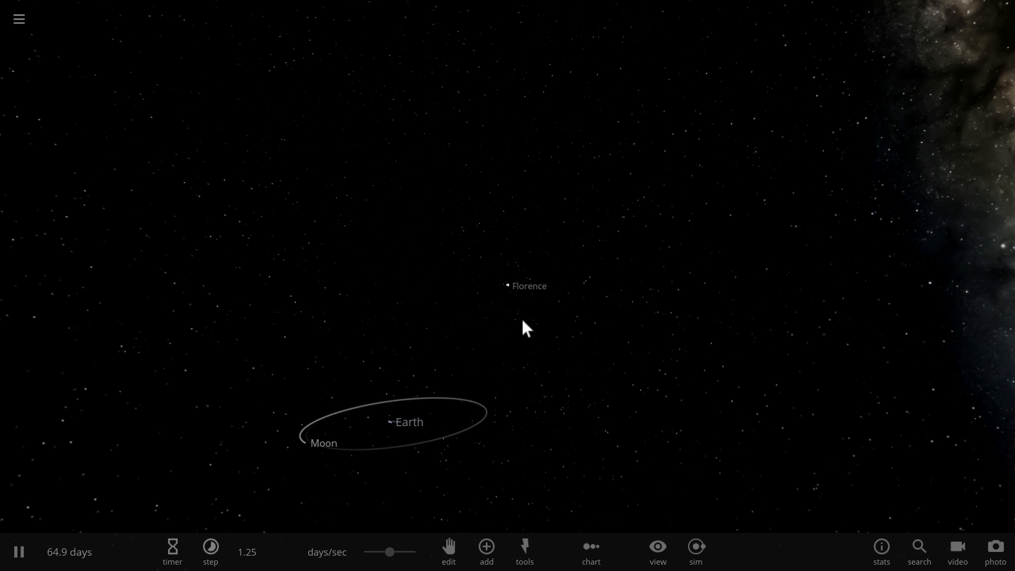
# - Focus on Earth with its details as time reaches about 133 days
pyautogui.click(506, 286)
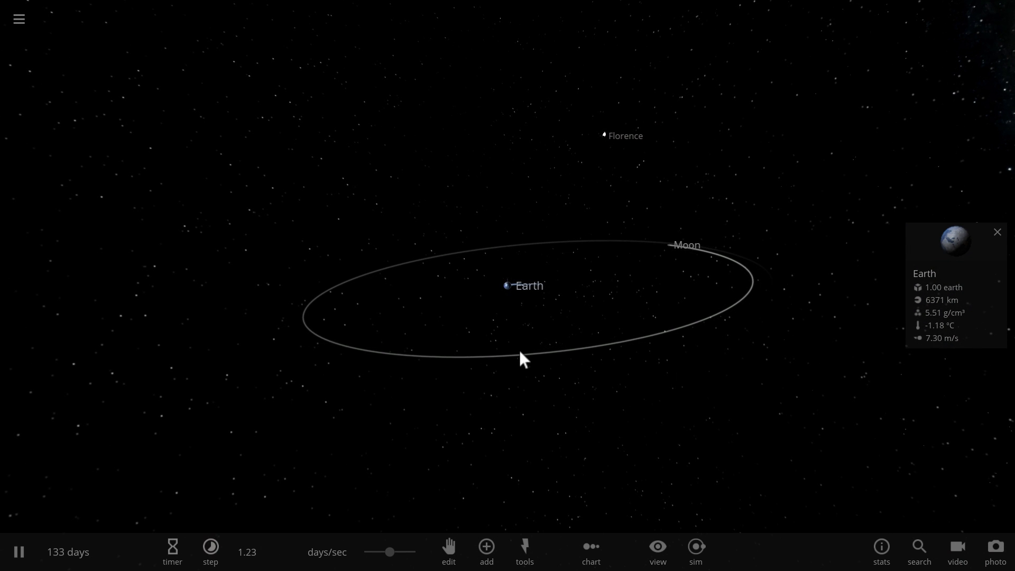
# - Raise the days-per-second time speed so Florence closes in by about 235 days
pyautogui.moveTo(390, 552); pyautogui.dragTo(390, 552)
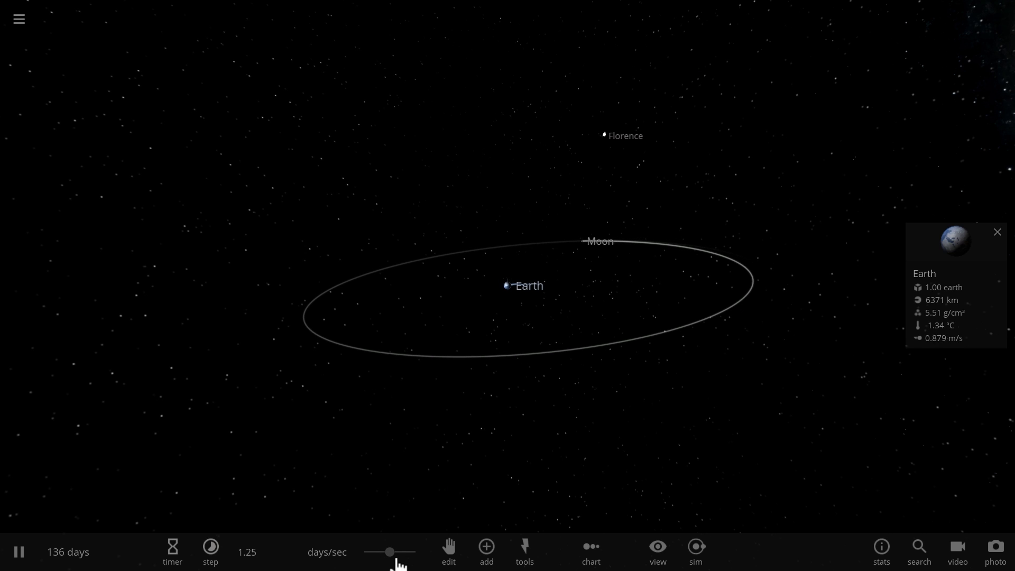
pyautogui.click(210, 552)
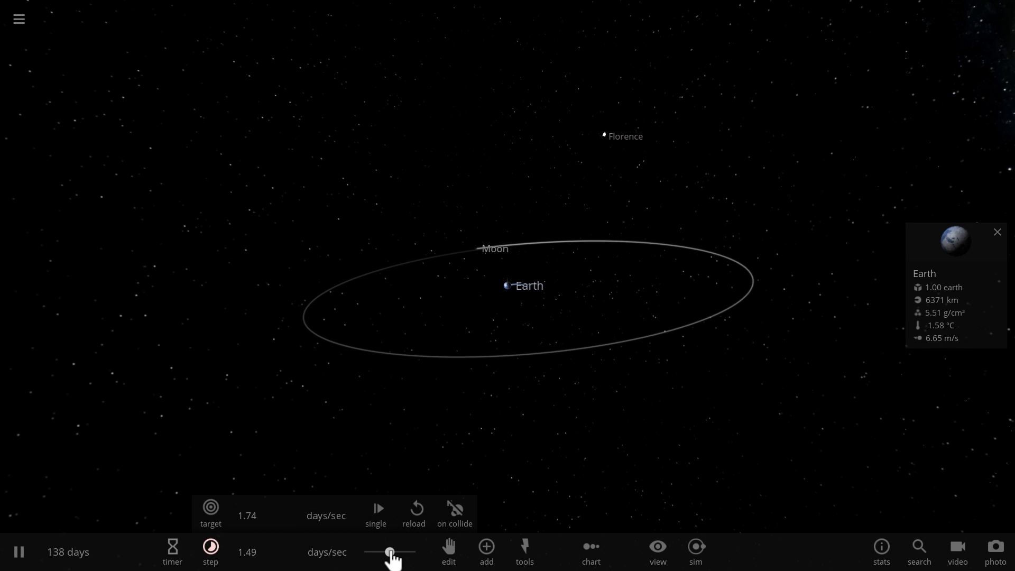
pyautogui.moveTo(390, 551); pyautogui.dragTo(398, 552)
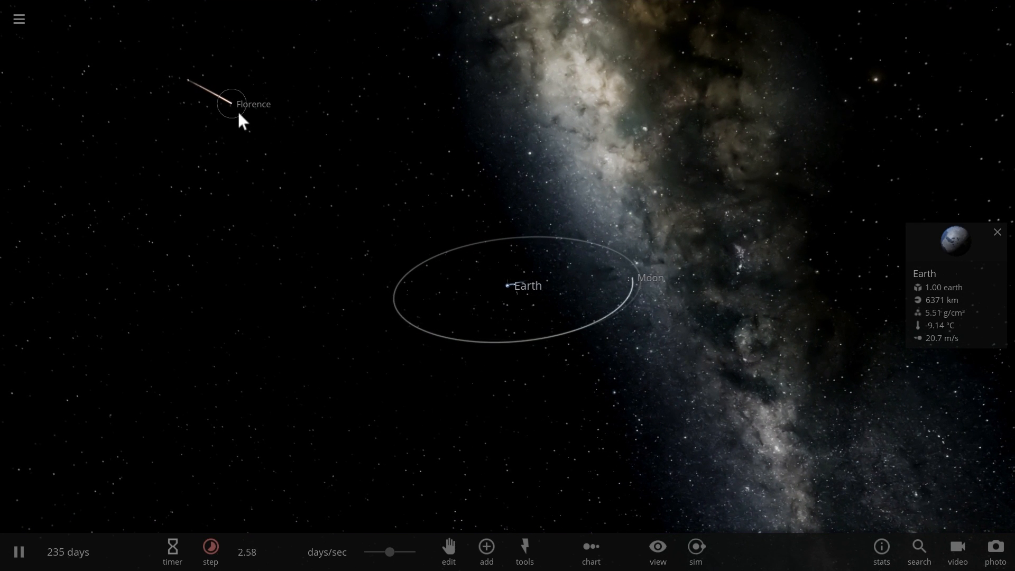
# - Follow Florence, tilt toward the Moon's orbit and slow time to hours per second
pyautogui.click(231, 105)
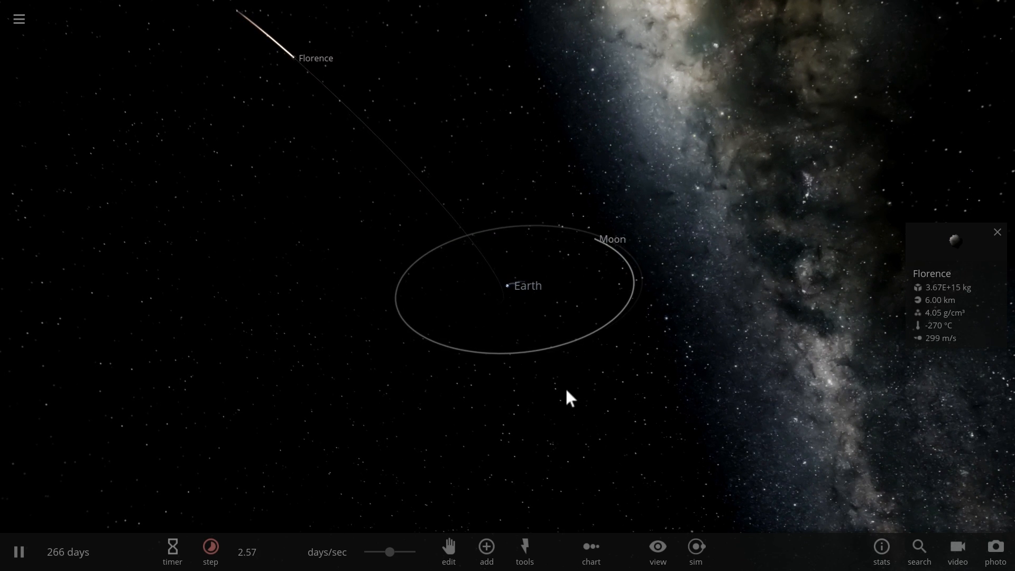
pyautogui.moveTo(390, 552); pyautogui.dragTo(390, 551)
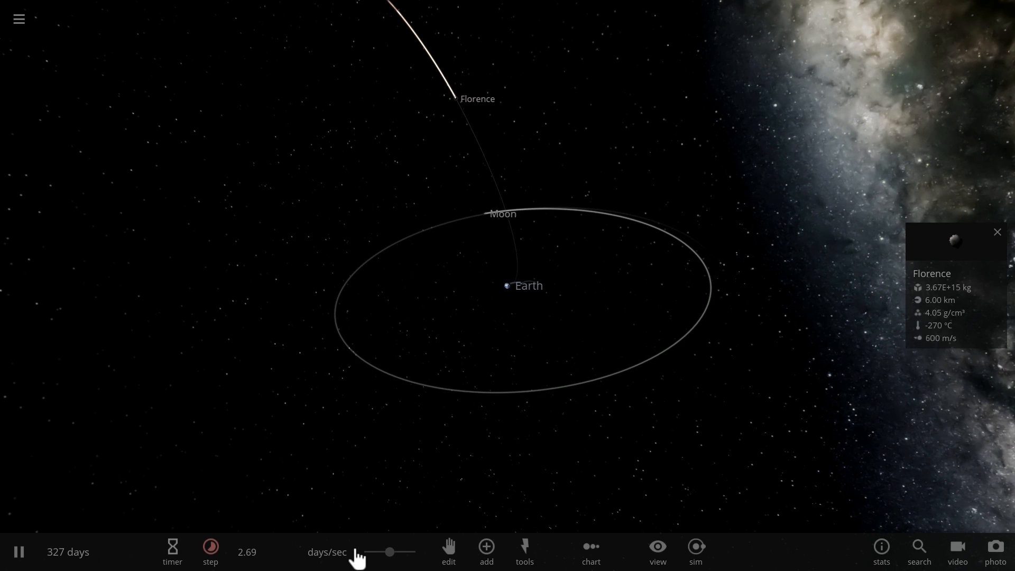
pyautogui.click(209, 550)
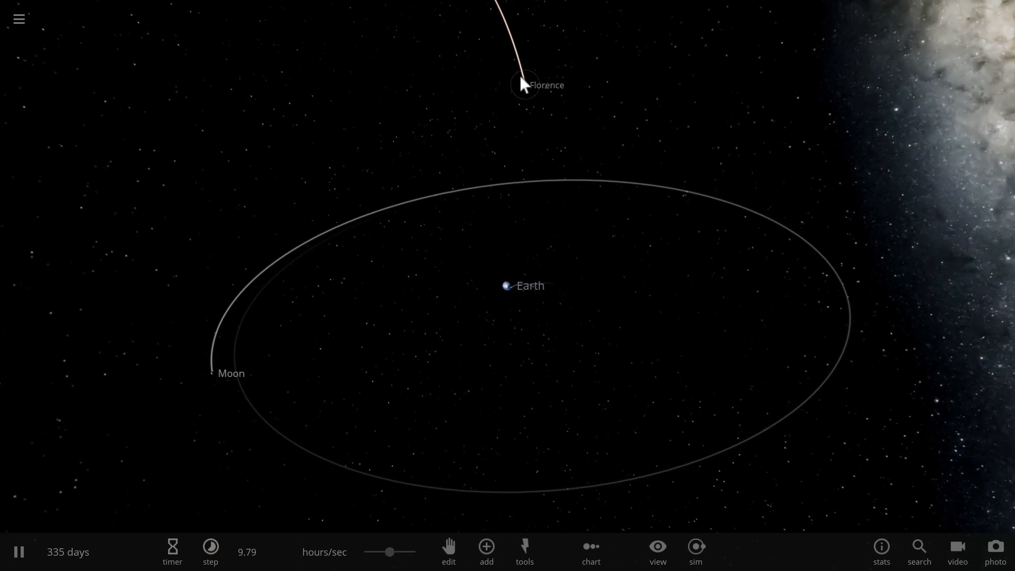
# - Reselect Florence, swing the view in toward Earth and slow time to minutes per second
pyautogui.click(525, 84)
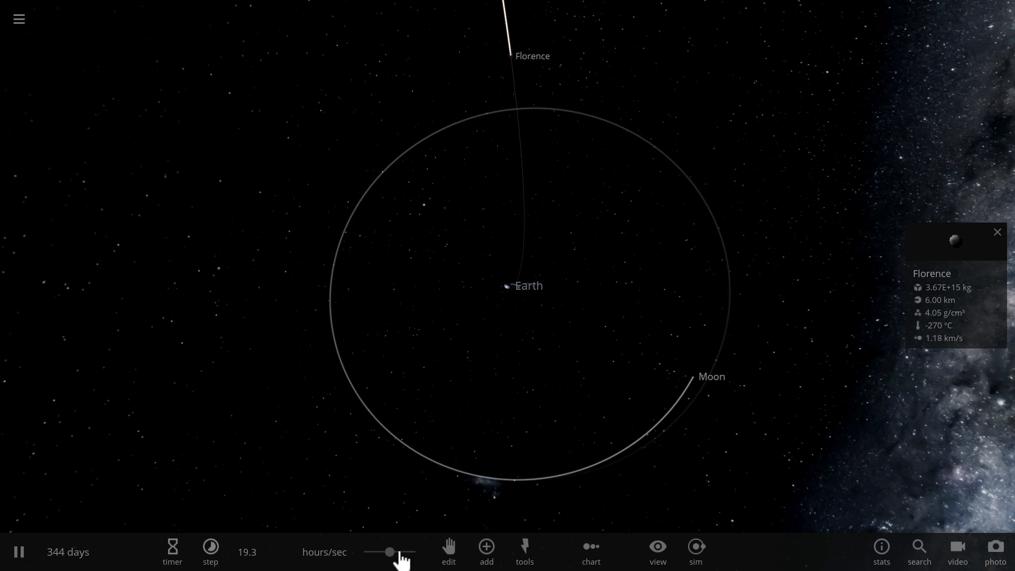
pyautogui.click(210, 552)
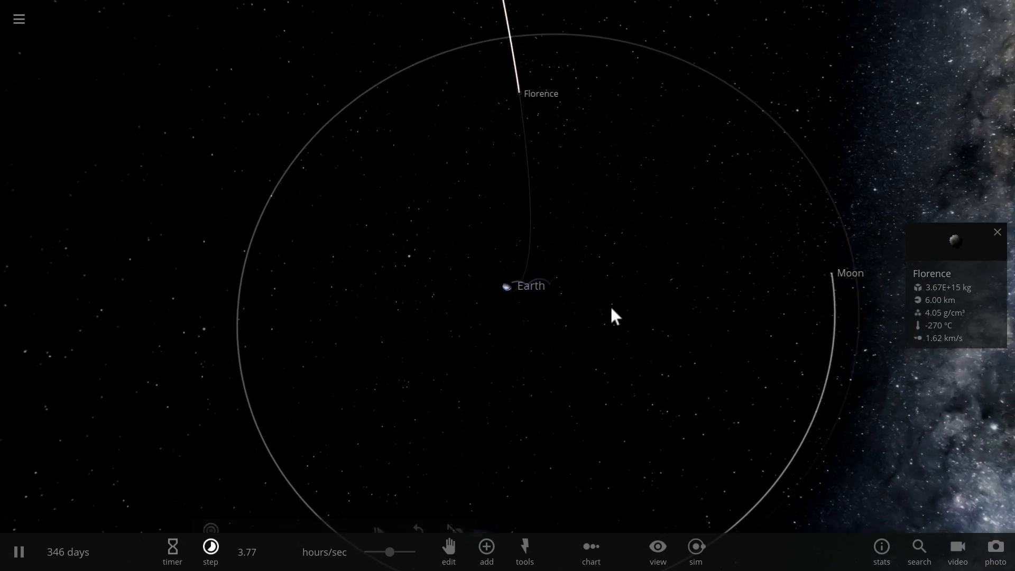
pyautogui.moveTo(613, 317); pyautogui.dragTo(637, 269)
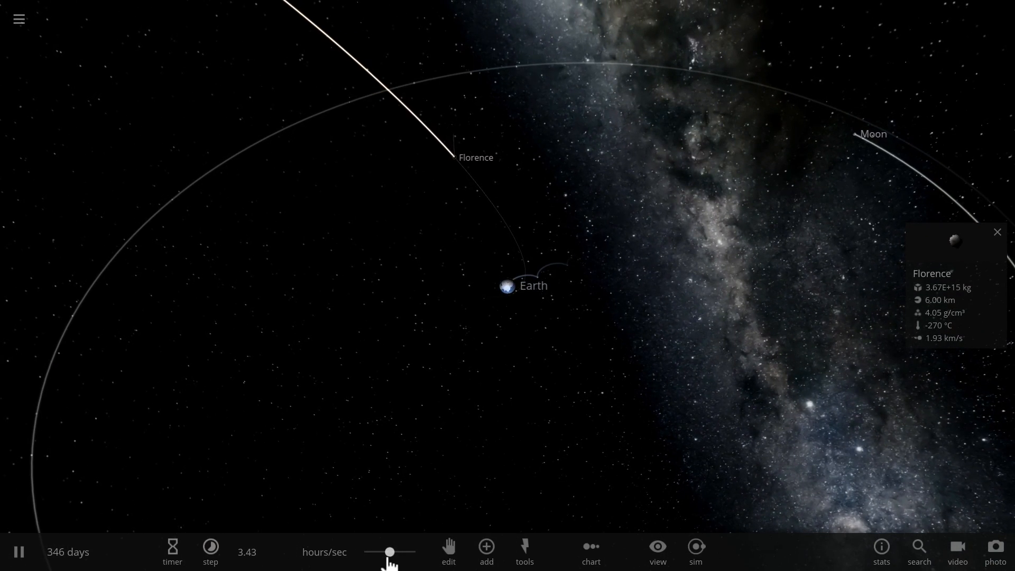
pyautogui.click(209, 552)
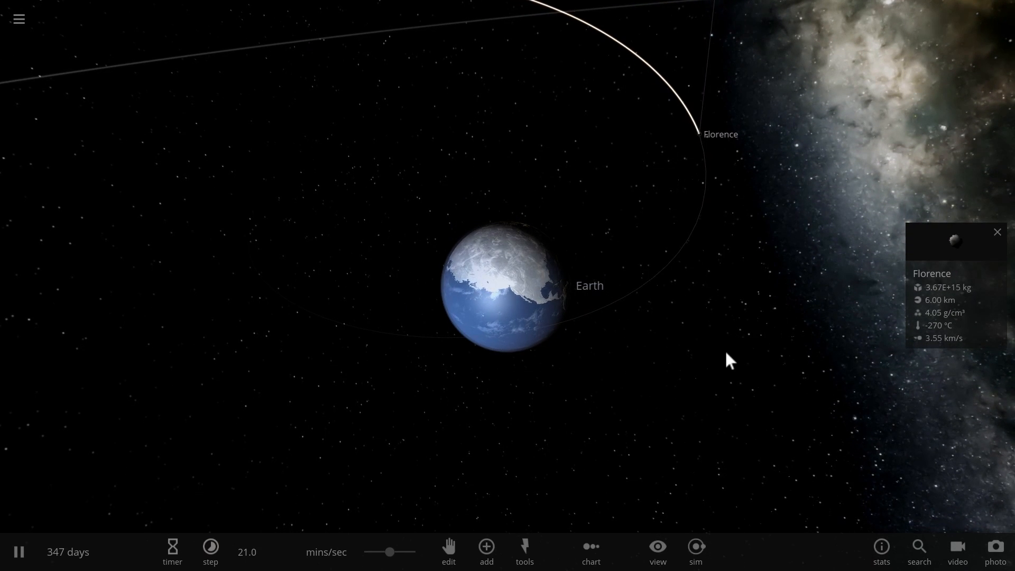
# - Move the camera close around Earth and resume the simulation as Florence skims past
pyautogui.moveTo(390, 552); pyautogui.dragTo(397, 552)
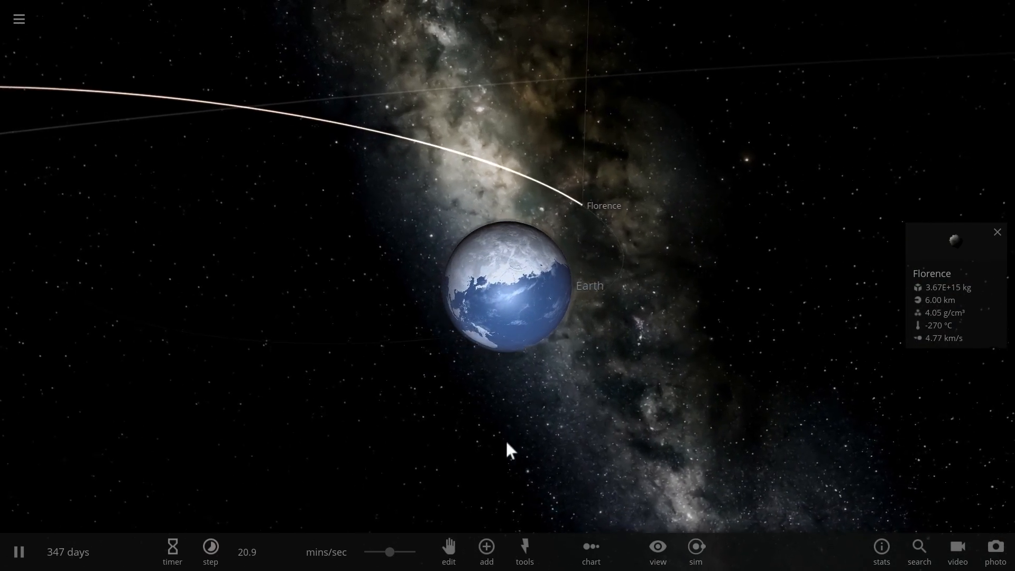
pyautogui.moveTo(509, 450); pyautogui.dragTo(699, 379)
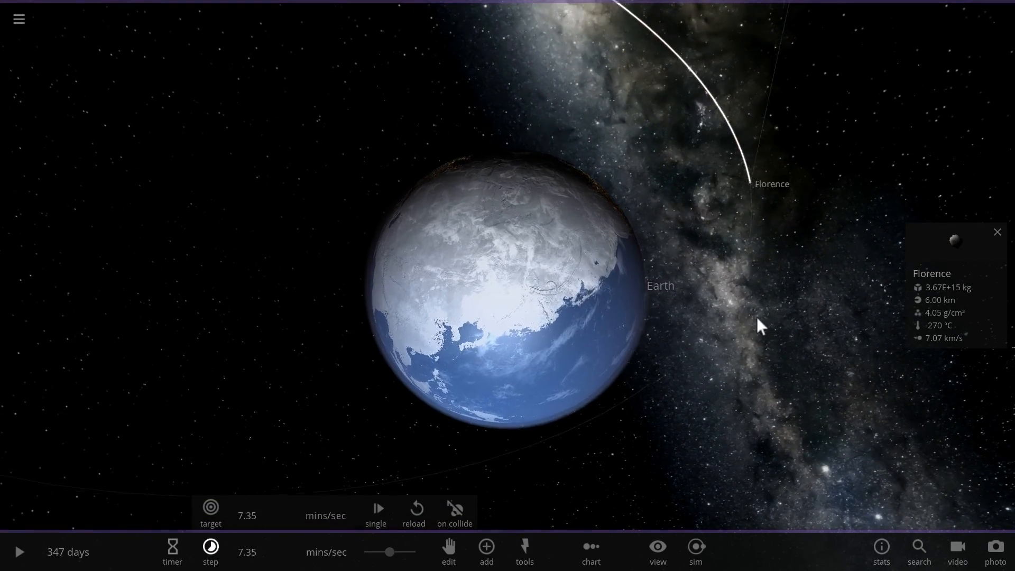
pyautogui.click(18, 552)
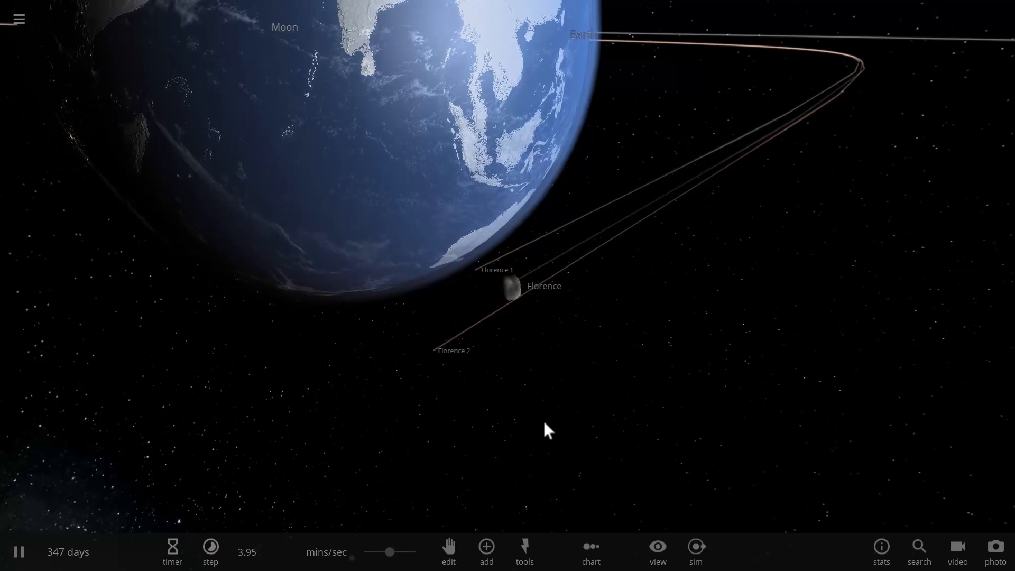
# - Pause with Florence selected and scroll through the Sim Actions list under Tools > More
pyautogui.click(509, 286)
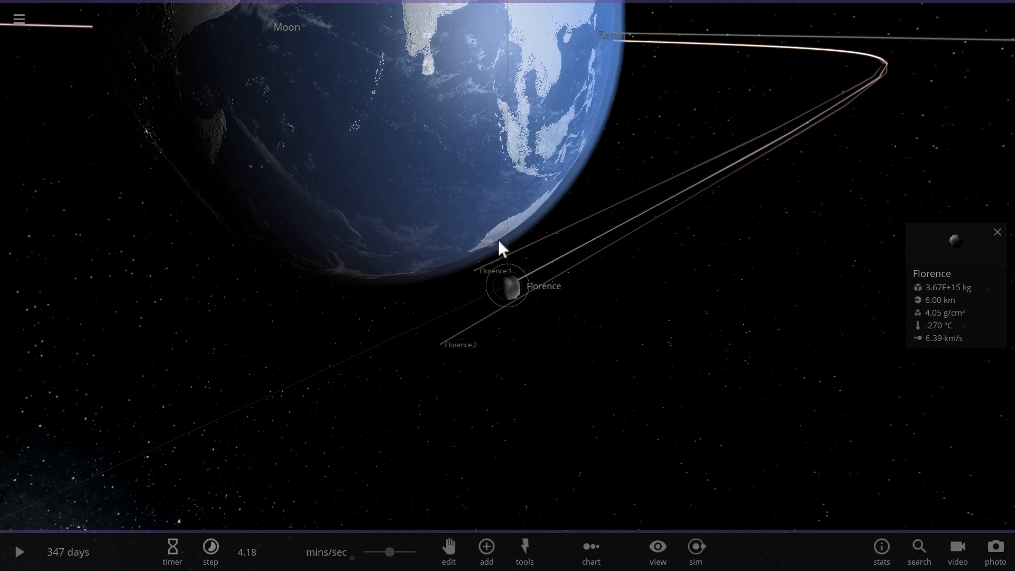
pyautogui.click(524, 550)
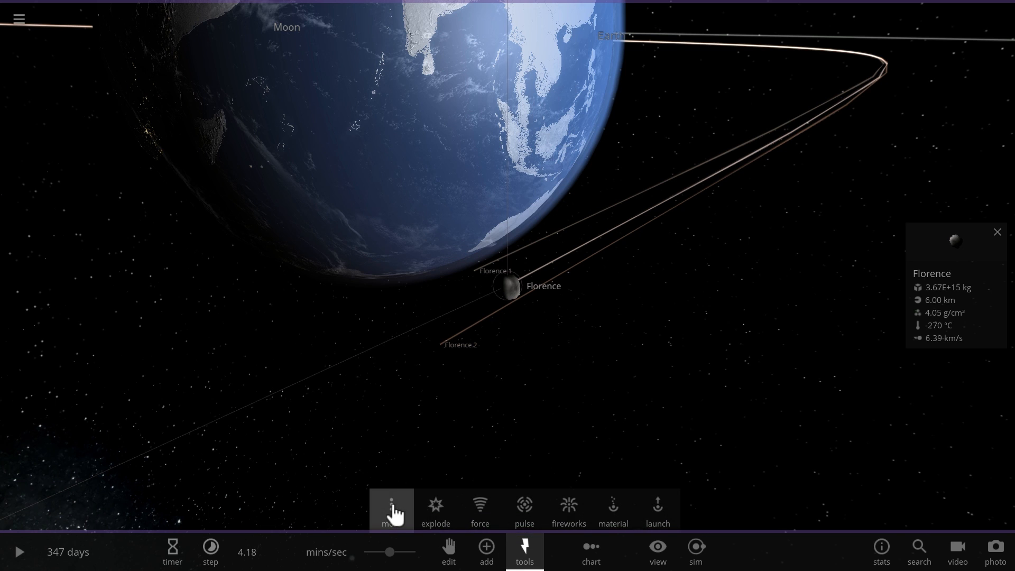
pyautogui.click(391, 510)
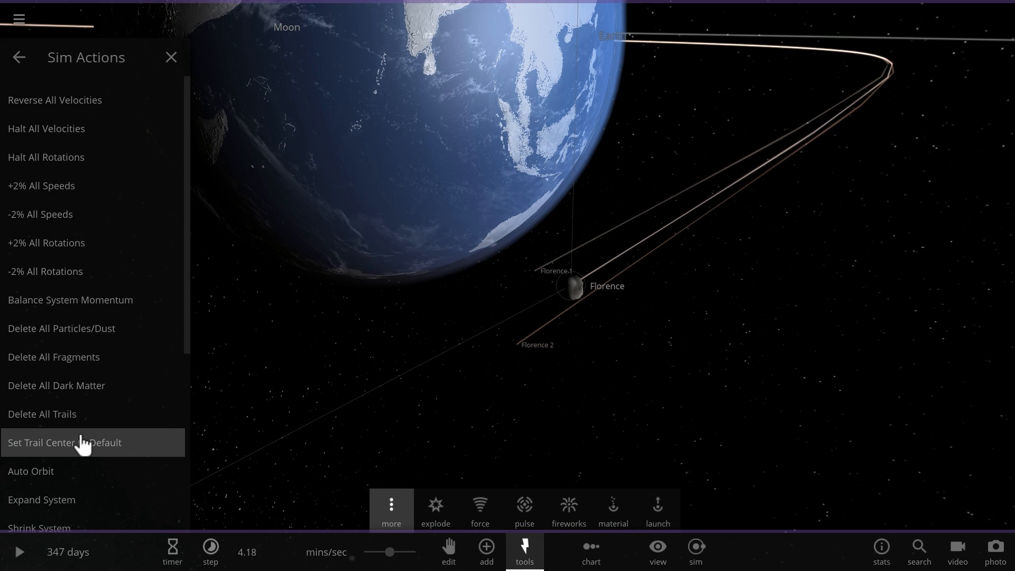
pyautogui.scroll(-3)
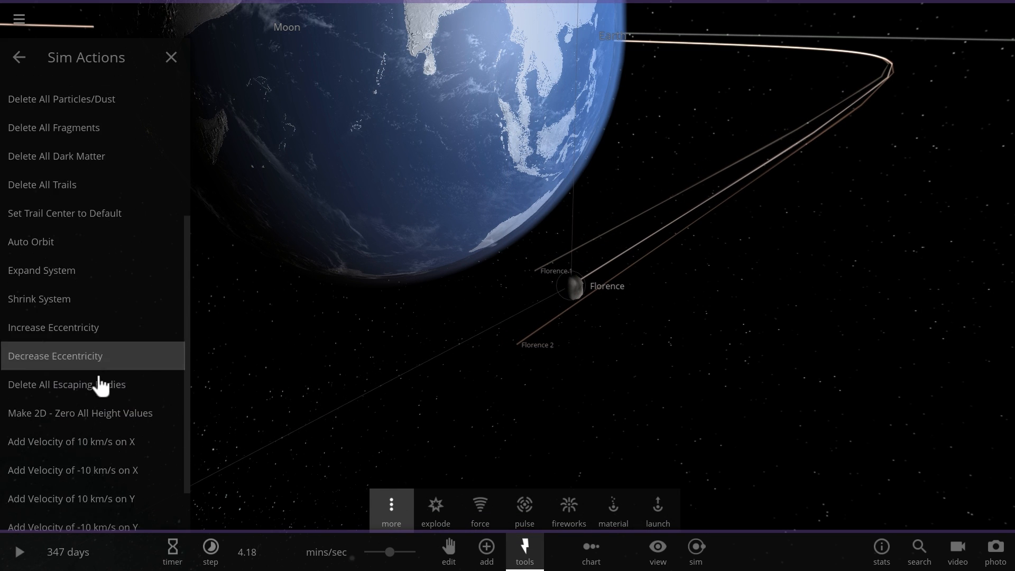
pyautogui.scroll(-3)
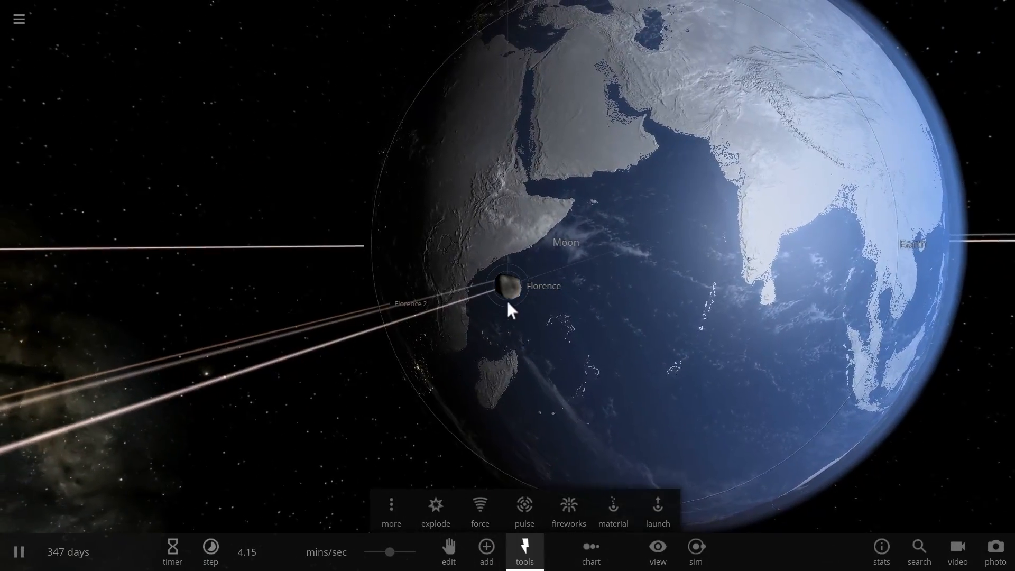
# - Select Florence above Earth and let it fall into the East African coast
pyautogui.click(506, 288)
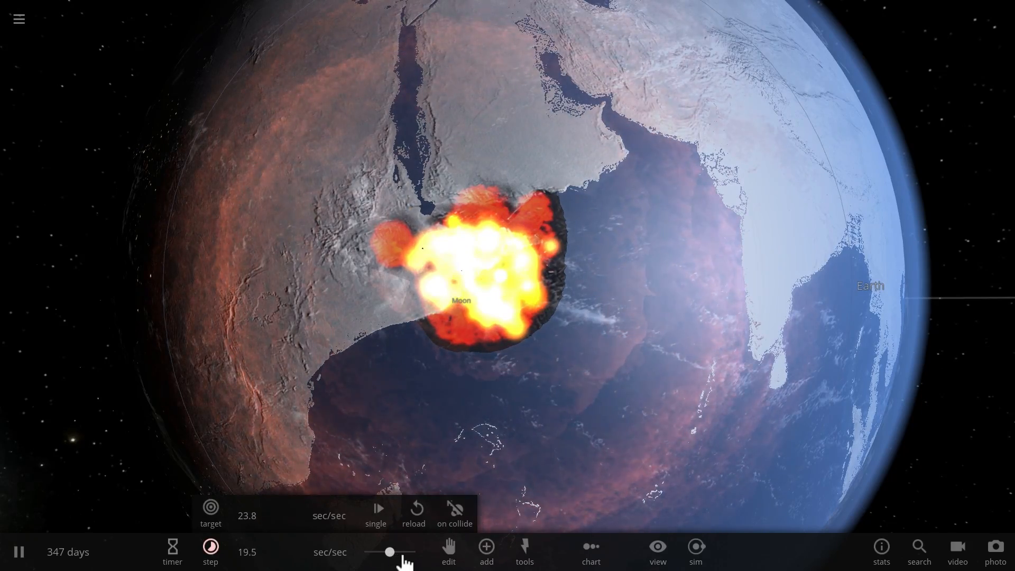
# - Raise the time speed twice as the impact fireball fades over East Africa
pyautogui.moveTo(390, 552); pyautogui.dragTo(406, 551)
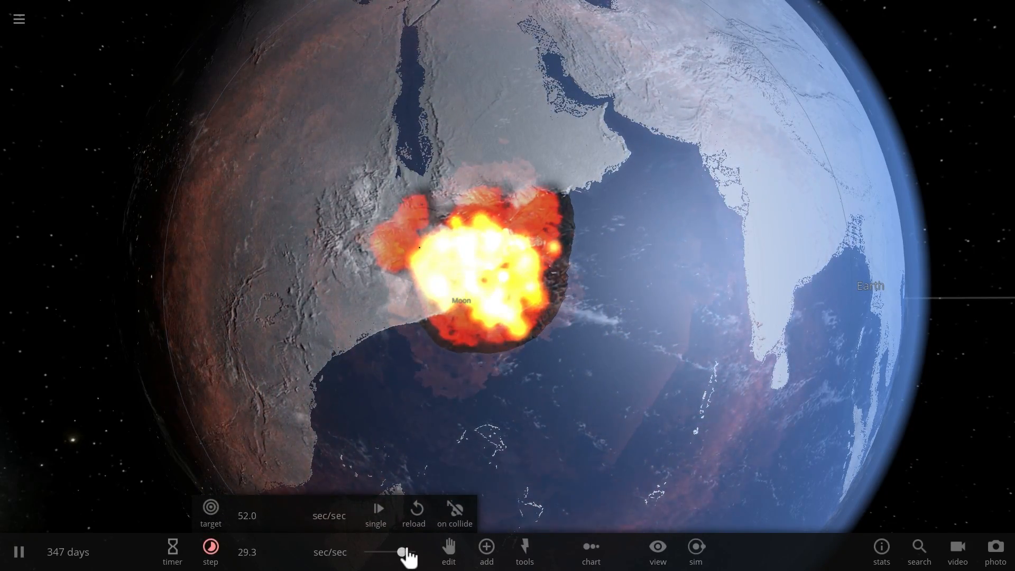
pyautogui.moveTo(406, 552); pyautogui.dragTo(388, 552)
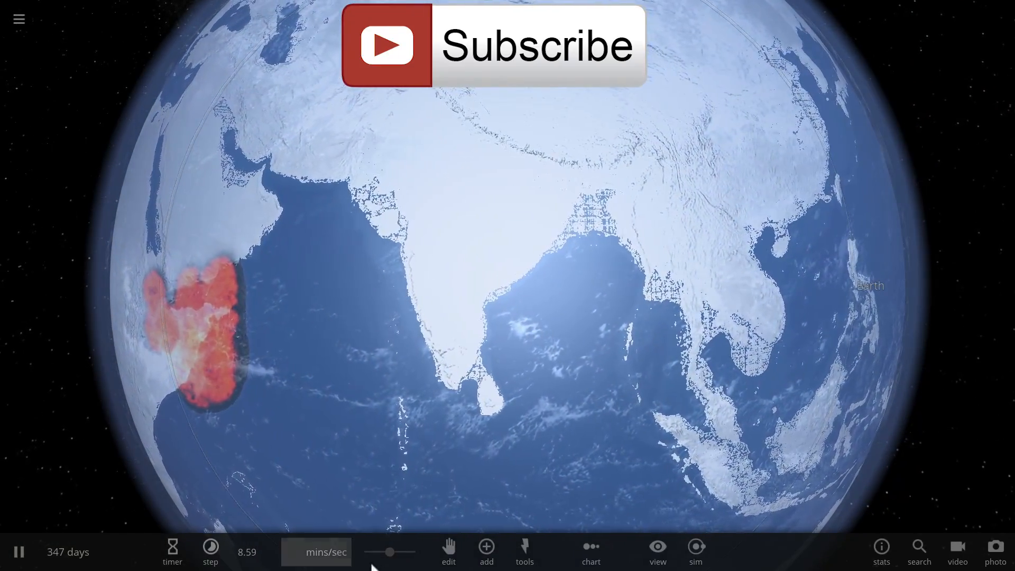
# - Select the Moon to show its details and resume the simulation near day 352
pyautogui.click(211, 552)
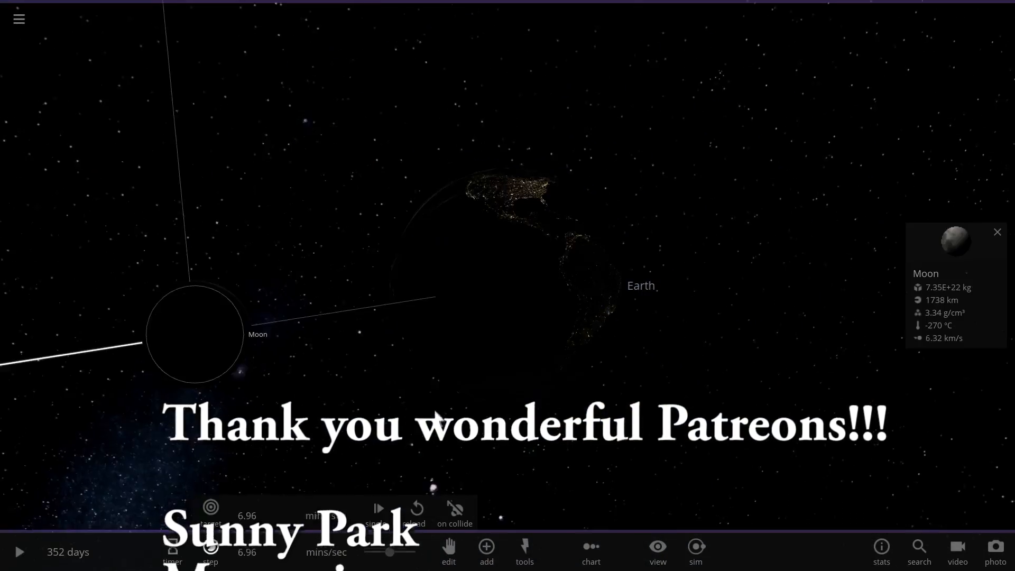
pyautogui.click(18, 552)
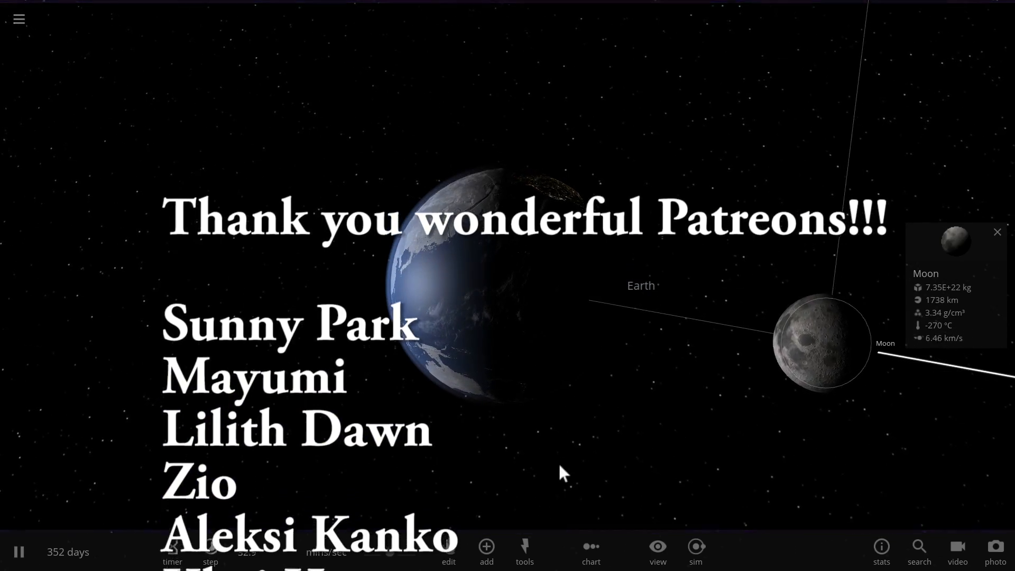